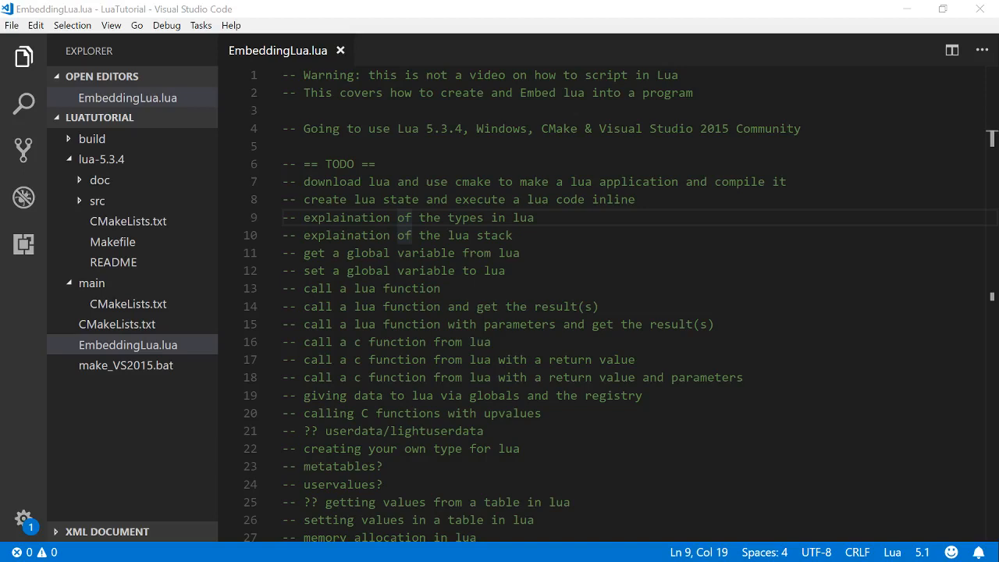
# - Review the root CMakeLists.txt, highlighting the warning lines, TODO heading and the tools line naming CMake
pyautogui.doubleClick(537, 92)
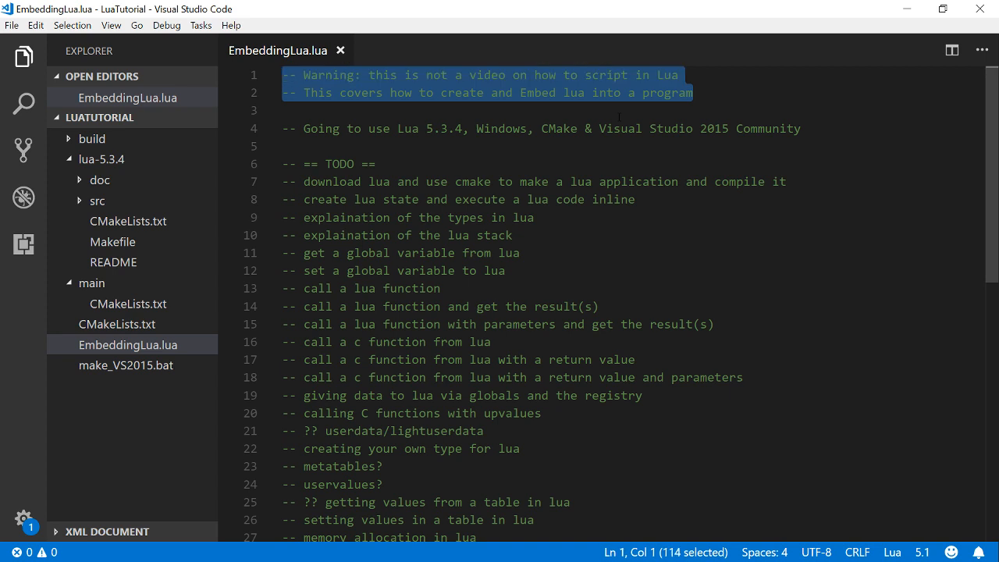
pyautogui.doubleClick(667, 92)
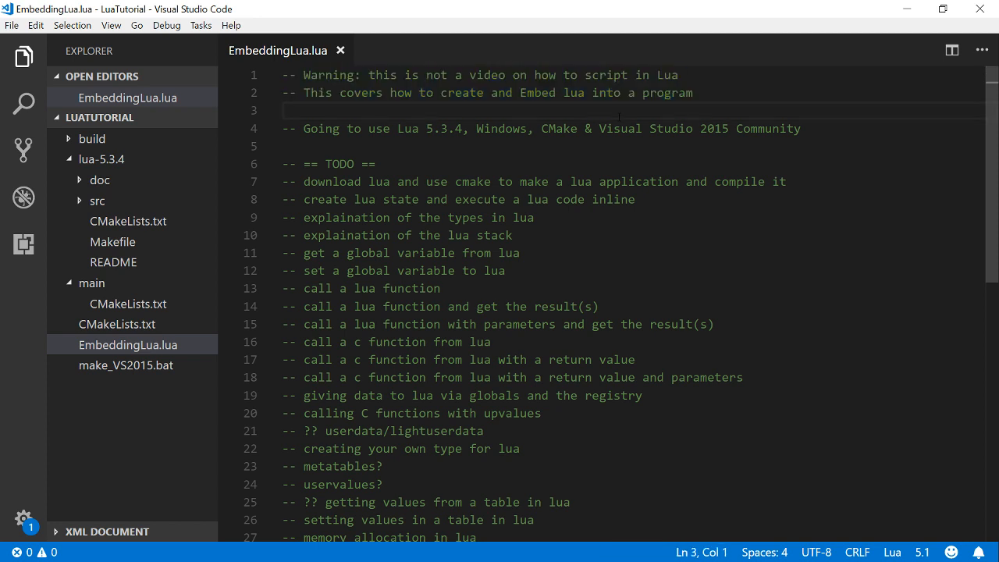
pyautogui.doubleClick(669, 92)
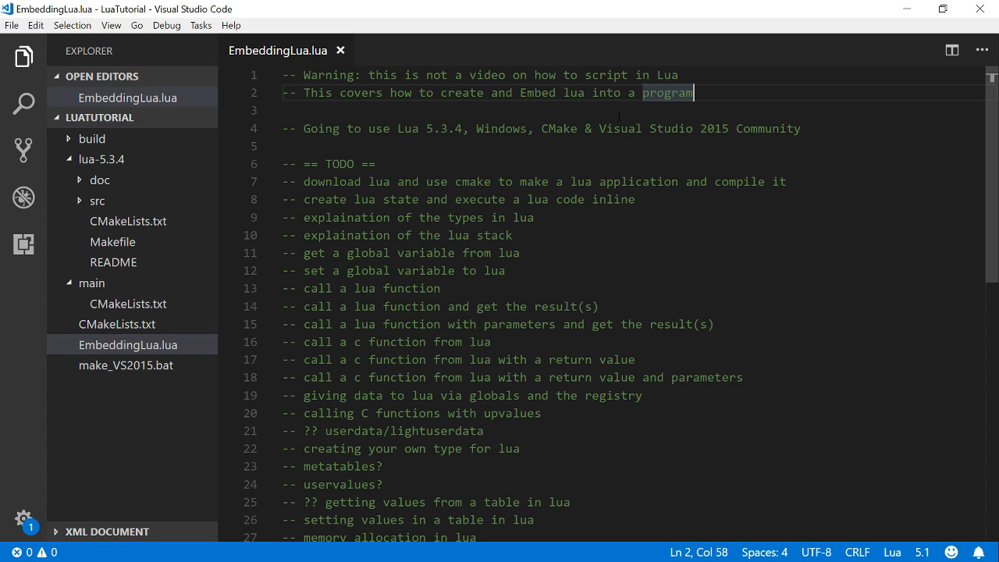
pyautogui.click(375, 164)
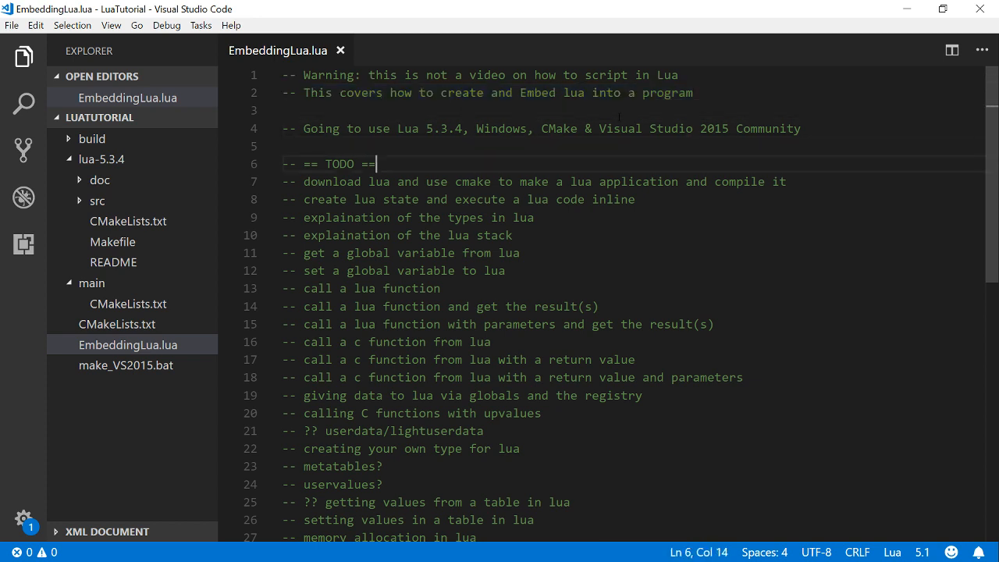
pyautogui.doubleClick(779, 181)
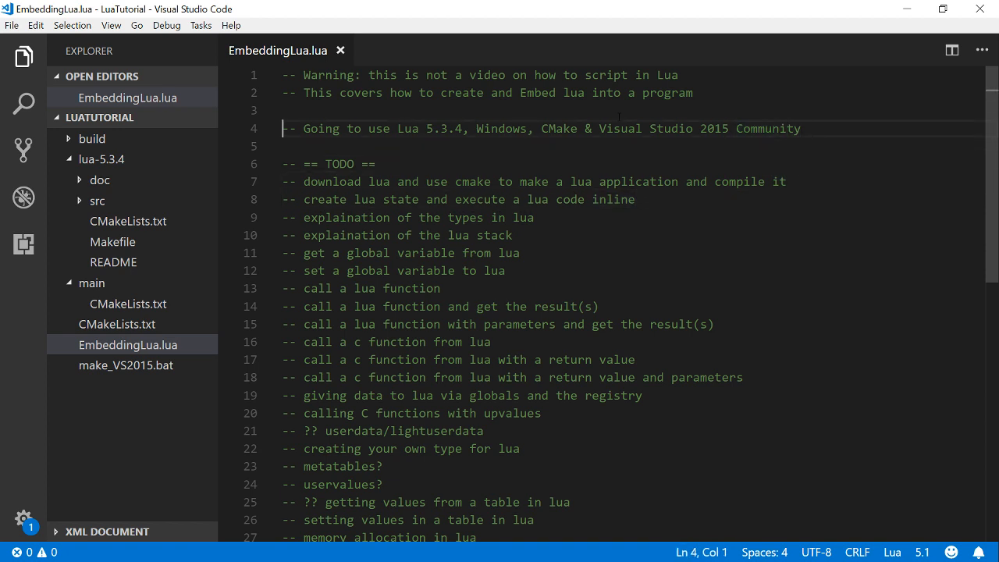
pyautogui.click(455, 128)
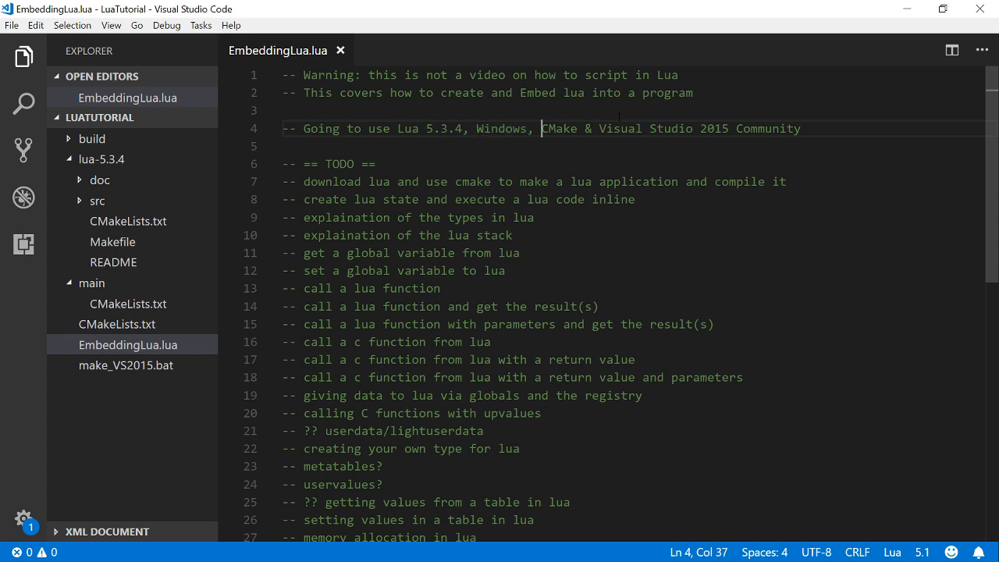
pyautogui.doubleClick(559, 128)
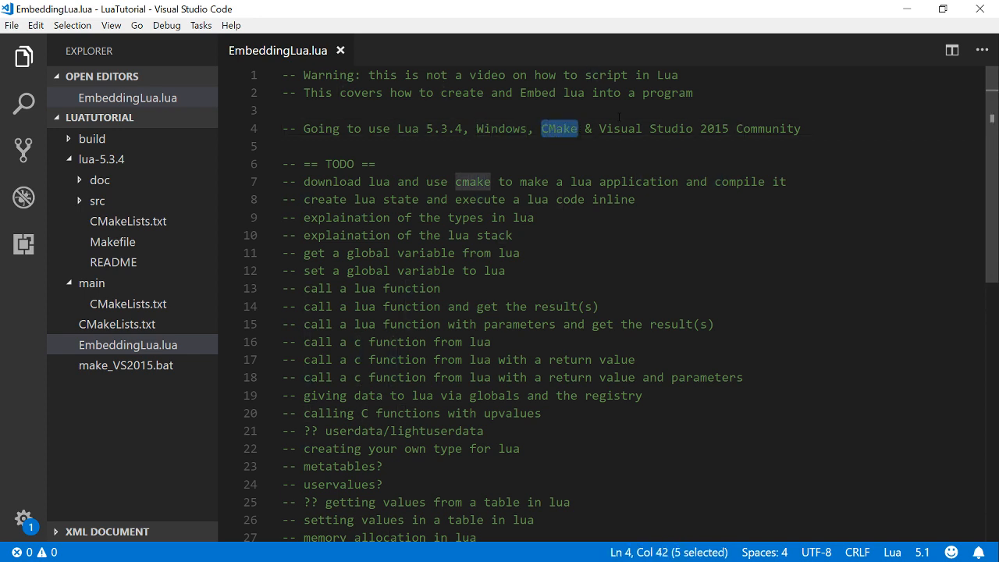
pyautogui.click(599, 128)
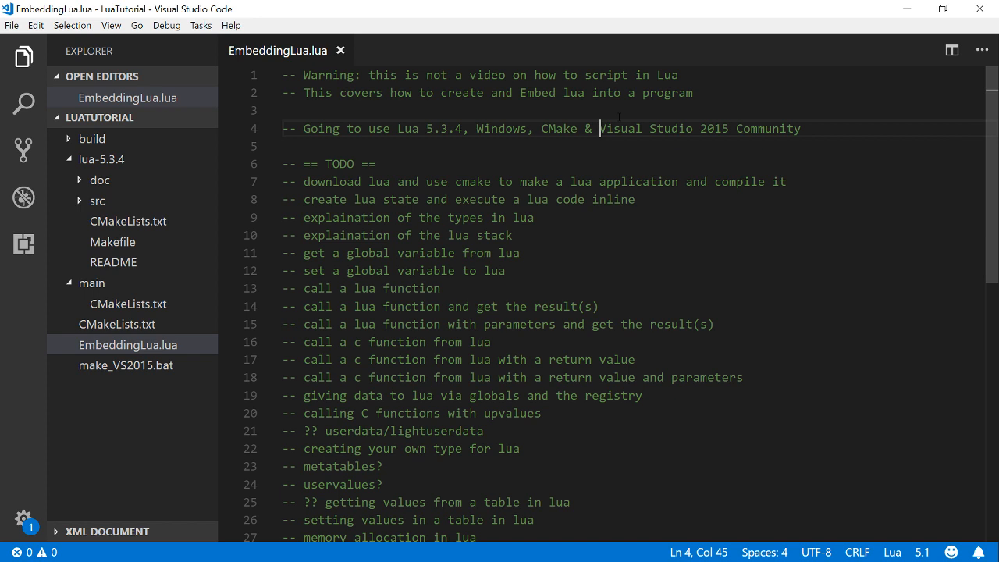
pyautogui.moveTo(601, 129); pyautogui.dragTo(727, 129)
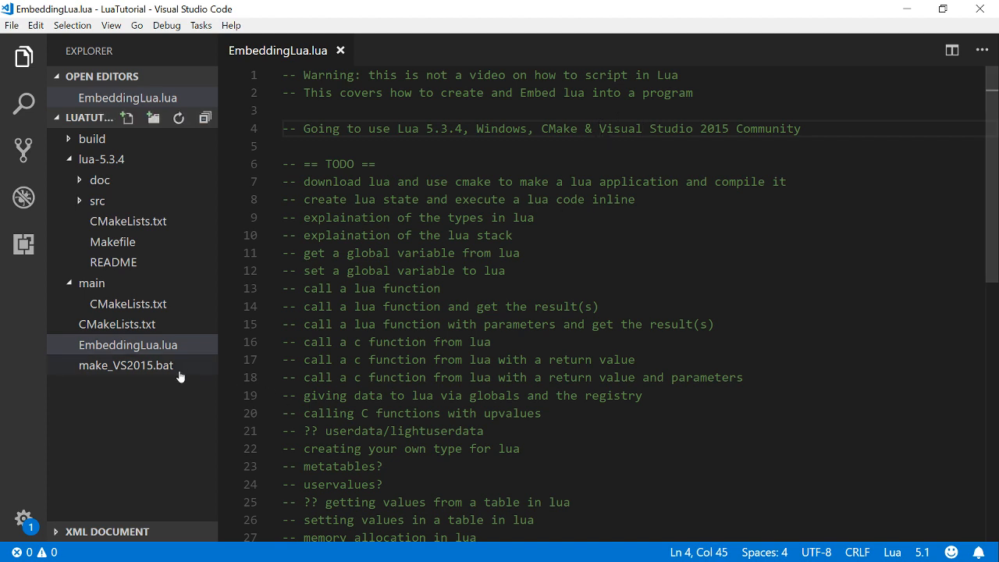
pyautogui.moveTo(119, 303)
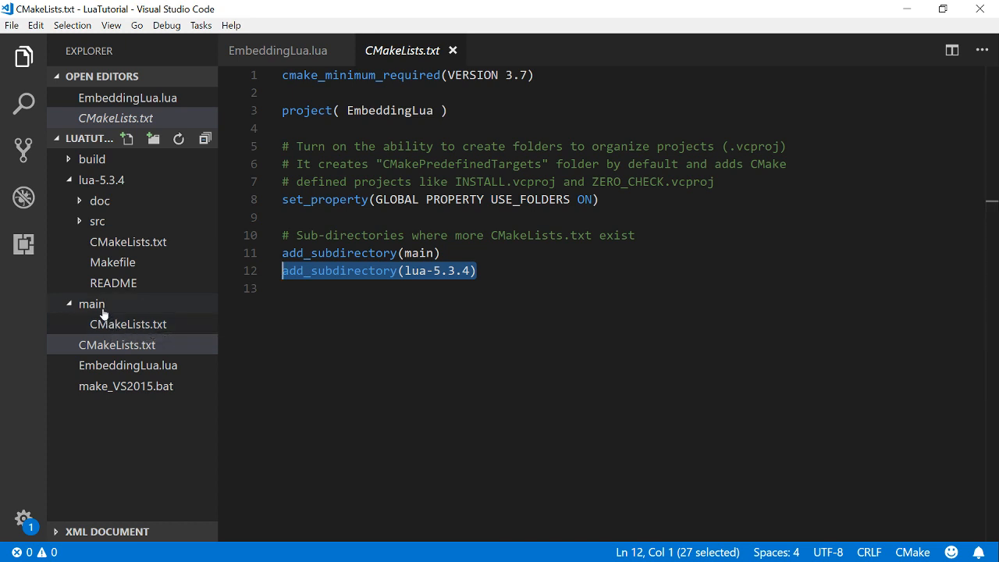
# - Show the main folder's CMakeLists.txt defining the LuaTutorial executable linked to LuaLib
pyautogui.click(91, 304)
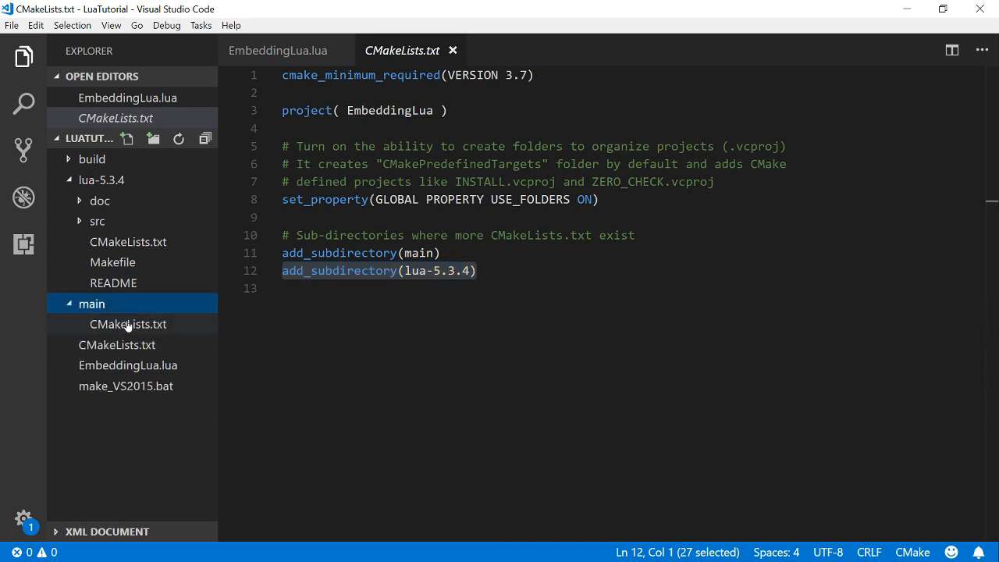
pyautogui.click(128, 324)
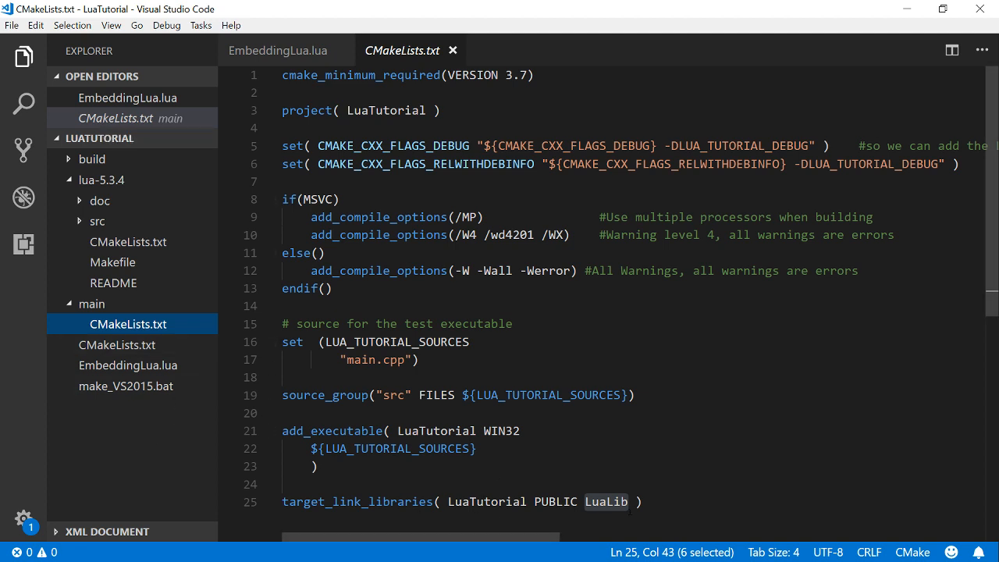
pyautogui.moveTo(101, 180)
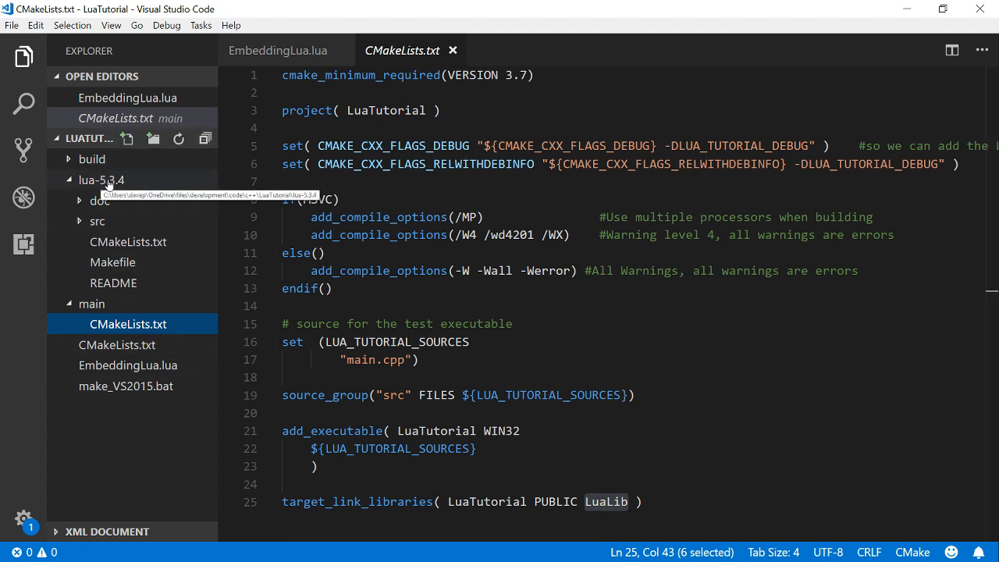
# - Review lua-5.3.4/CMakeLists.txt with the lua.c, lua.h and luac.c entries commented out of the library sources
pyautogui.click(102, 179)
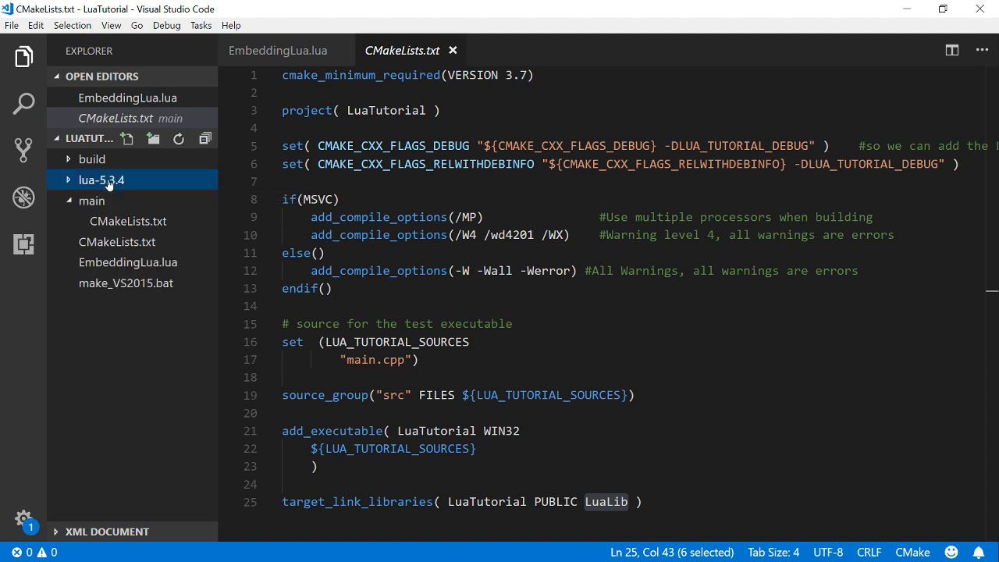
pyautogui.click(101, 179)
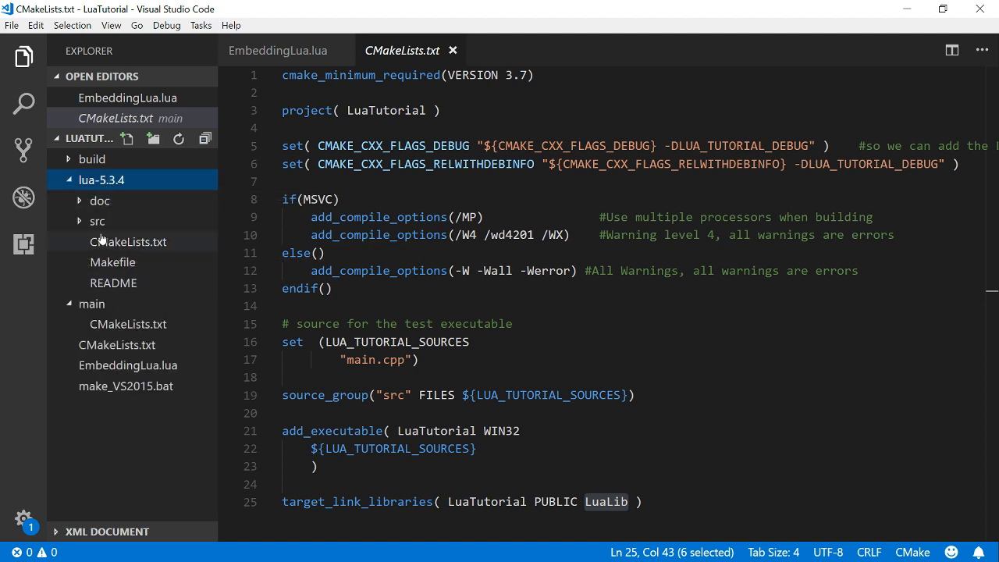
pyautogui.scroll(-3)
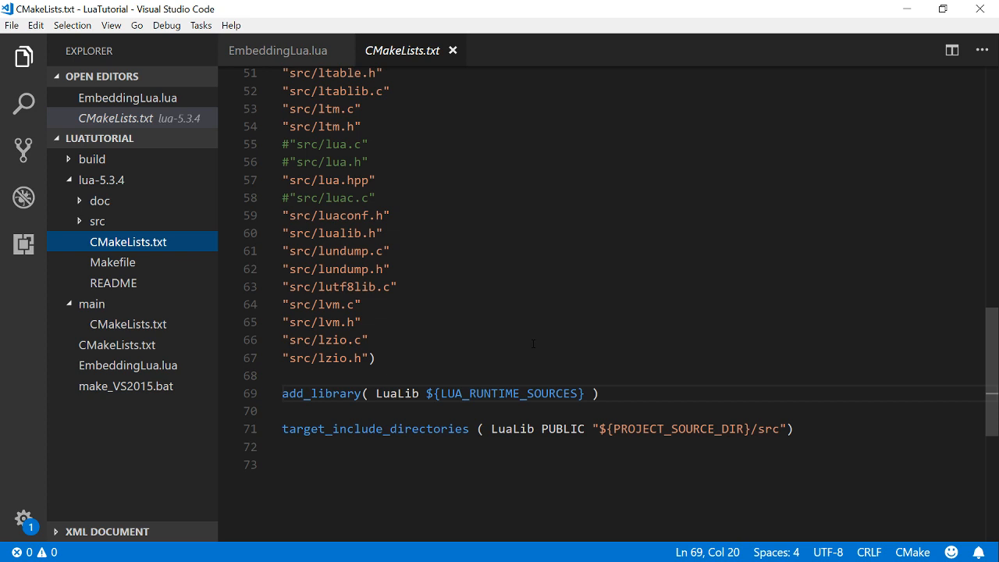
pyautogui.scroll(3)
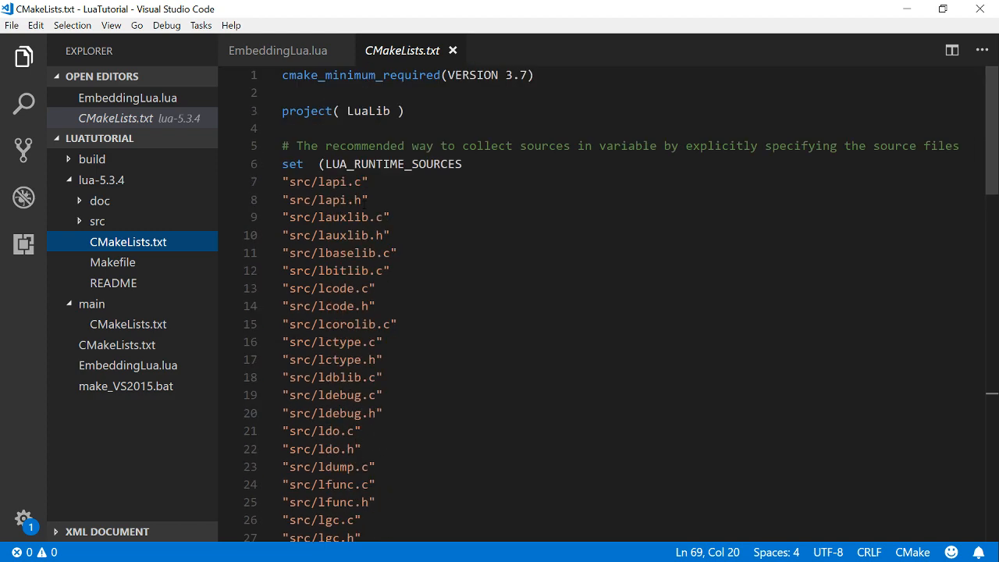
pyautogui.scroll(-3)
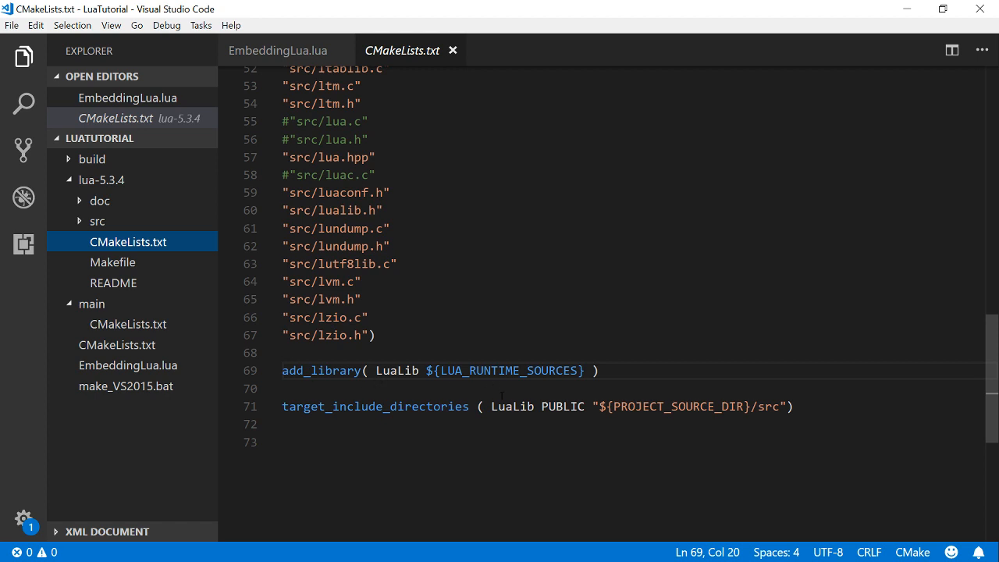
pyautogui.scroll(3)
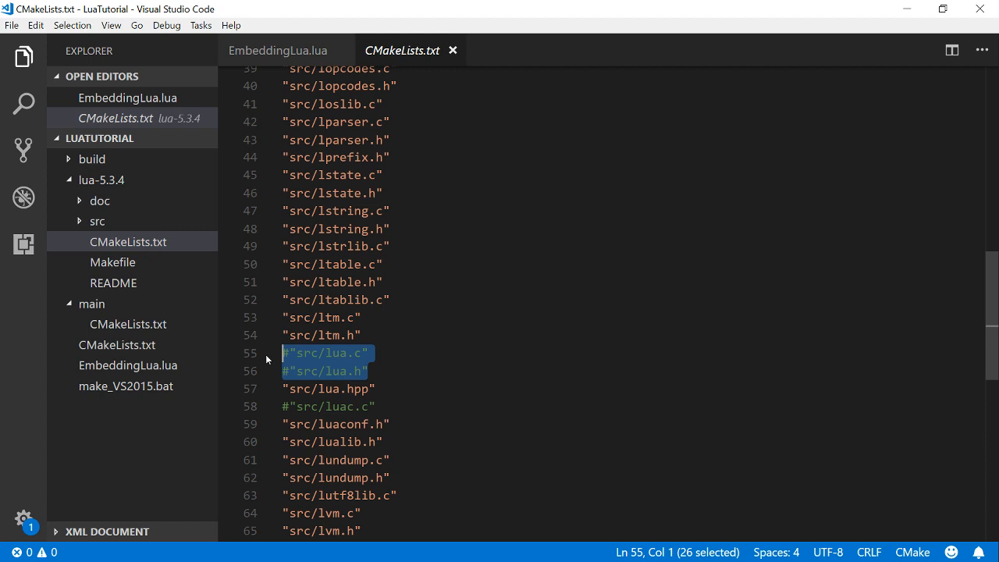
pyautogui.click(367, 371)
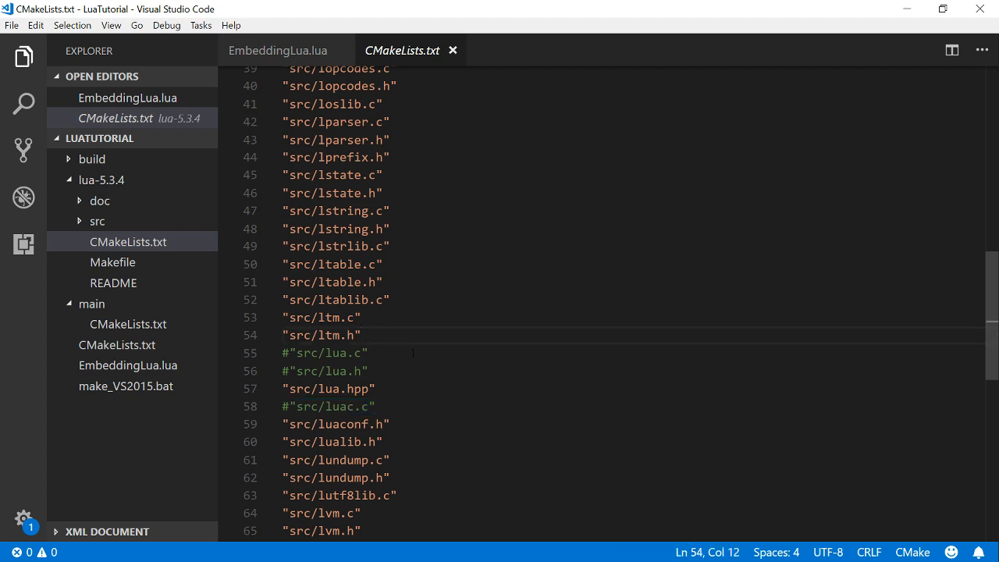
pyautogui.click(335, 353)
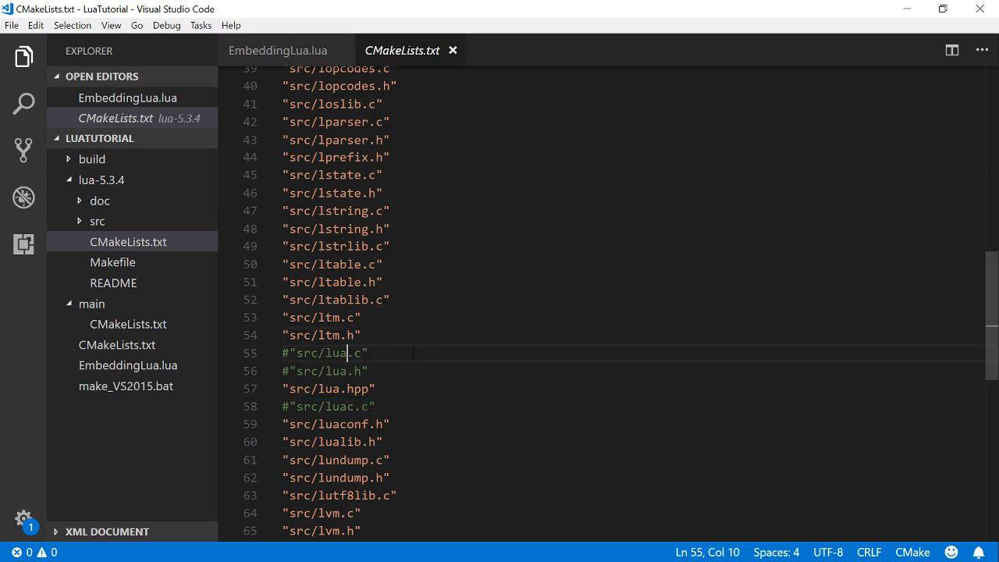
pyautogui.doubleClick(328, 406)
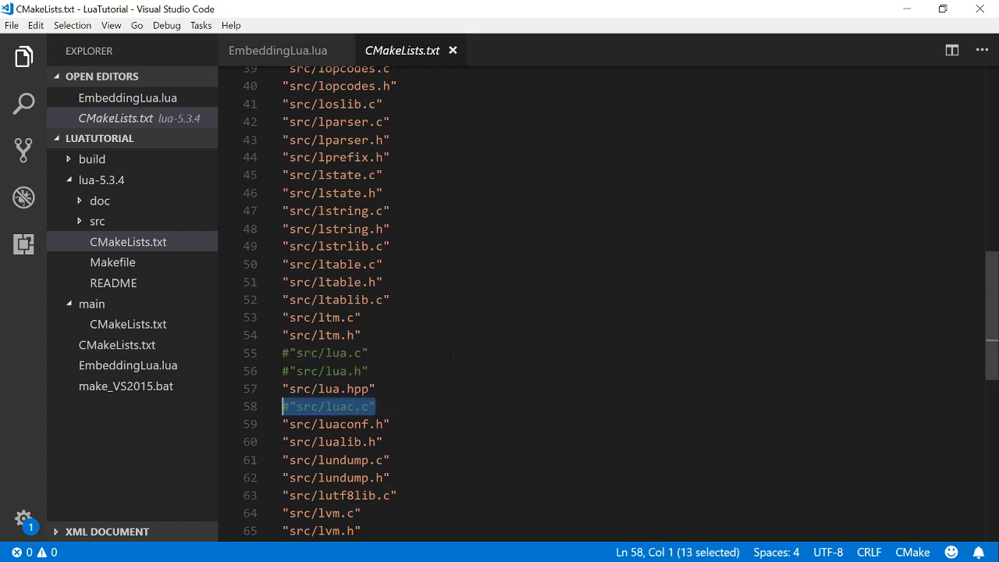
# - Show make_VS2015.bat, which creates a build folder and runs CMake for Visual Studio 2015 Win64
pyautogui.scroll(-3)
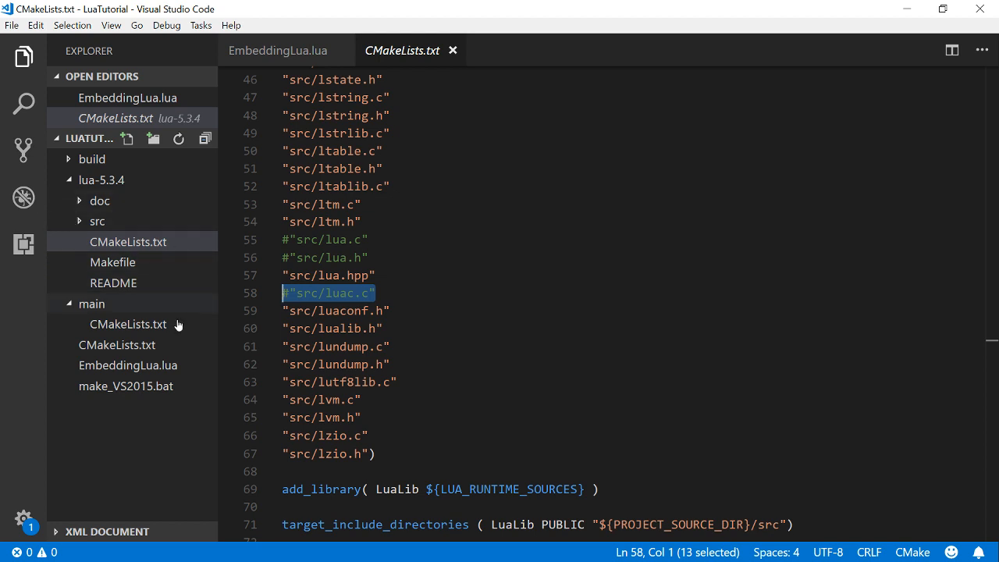
pyautogui.click(126, 385)
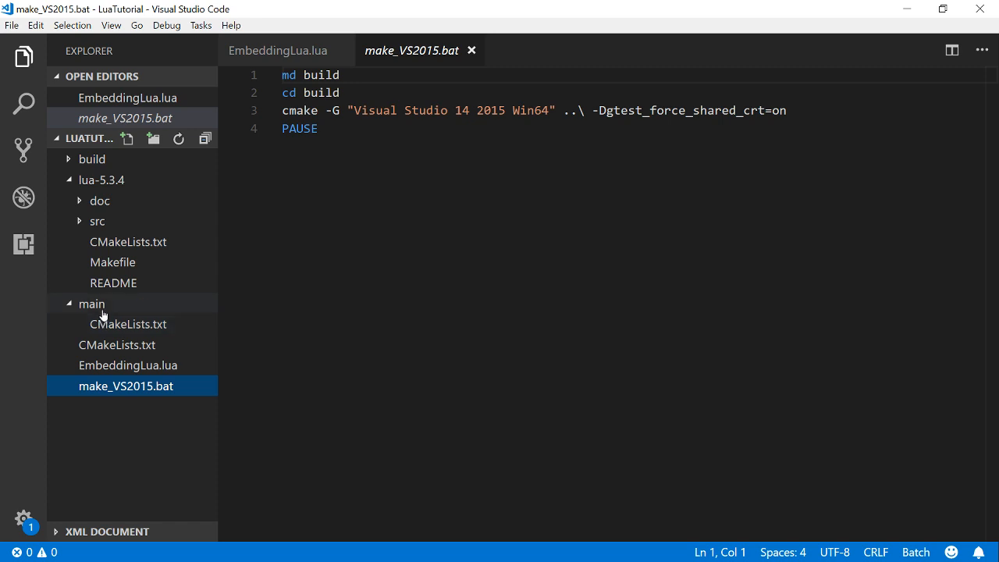
# - Create an empty main.cpp source file in the main folder
pyautogui.click(91, 304)
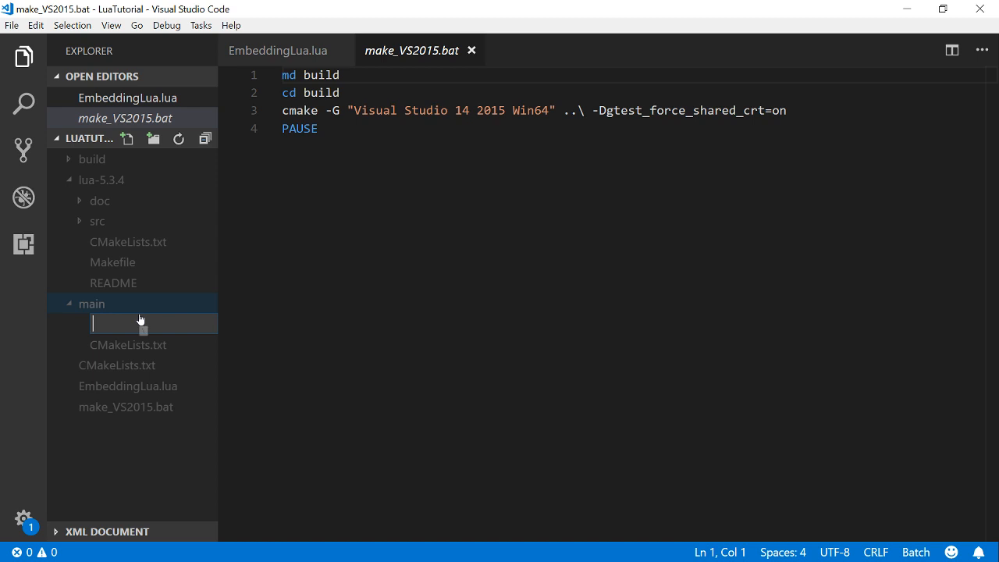
pyautogui.write('main.c')
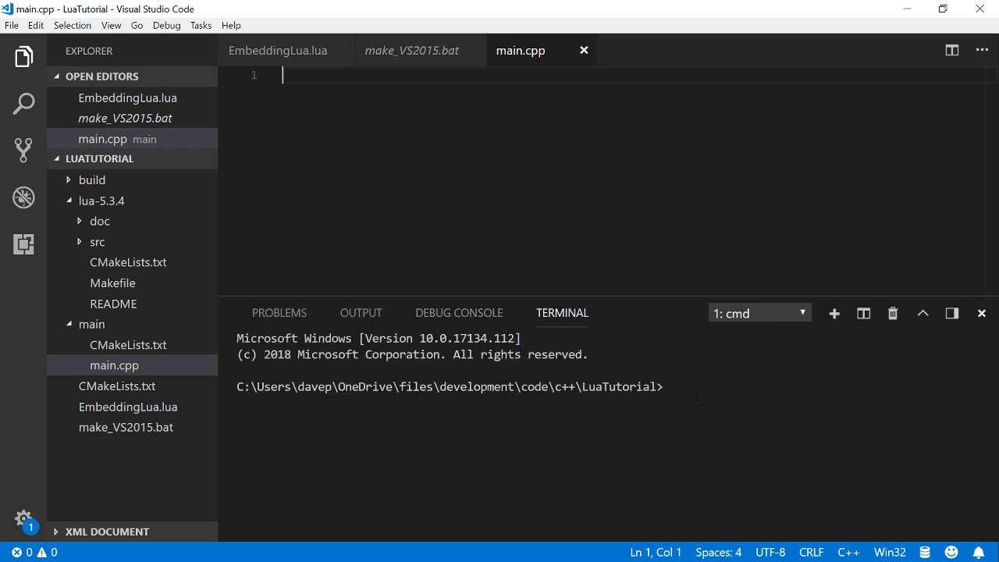
# - Run make_VS2015.bat in the terminal so CMake configures the Visual Studio 2015 Win64 project
pyautogui.write('make')
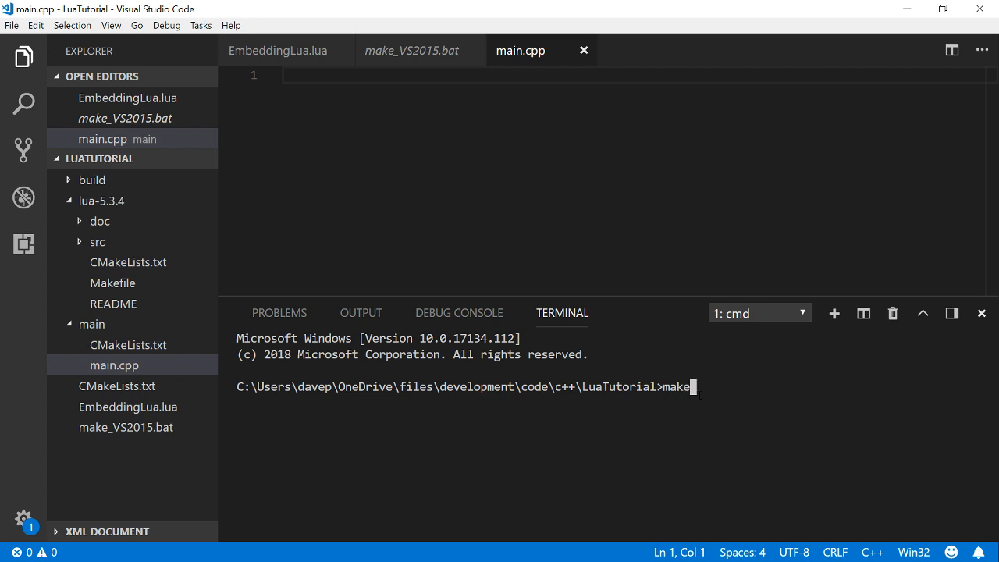
pyautogui.write('_VS2-')
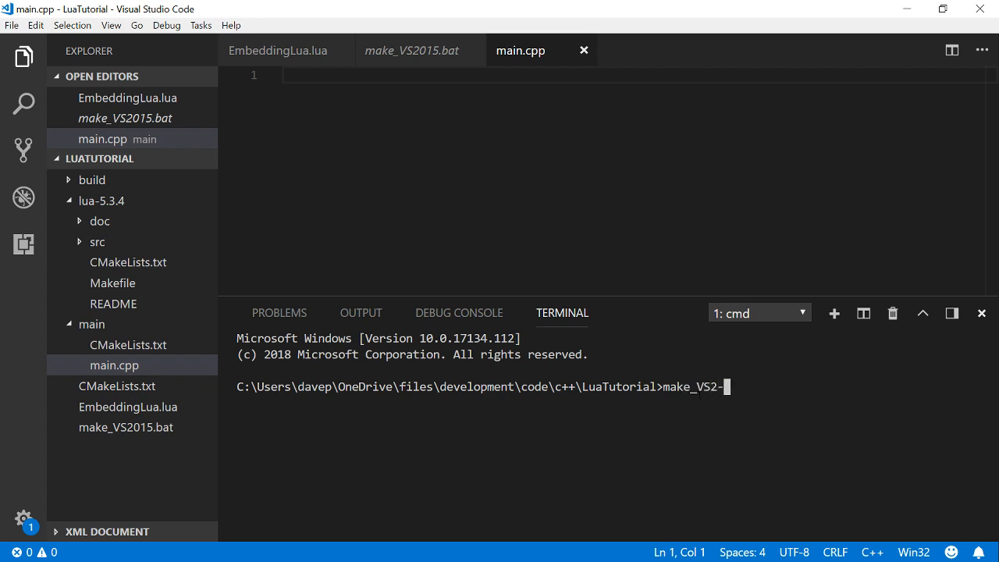
pyautogui.write('015.bat')
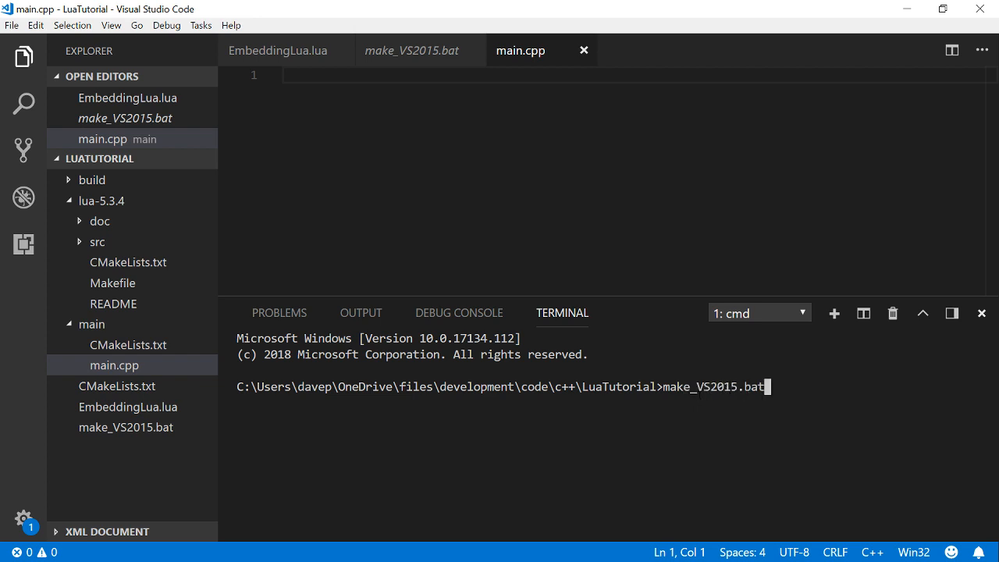
pyautogui.press('enter')
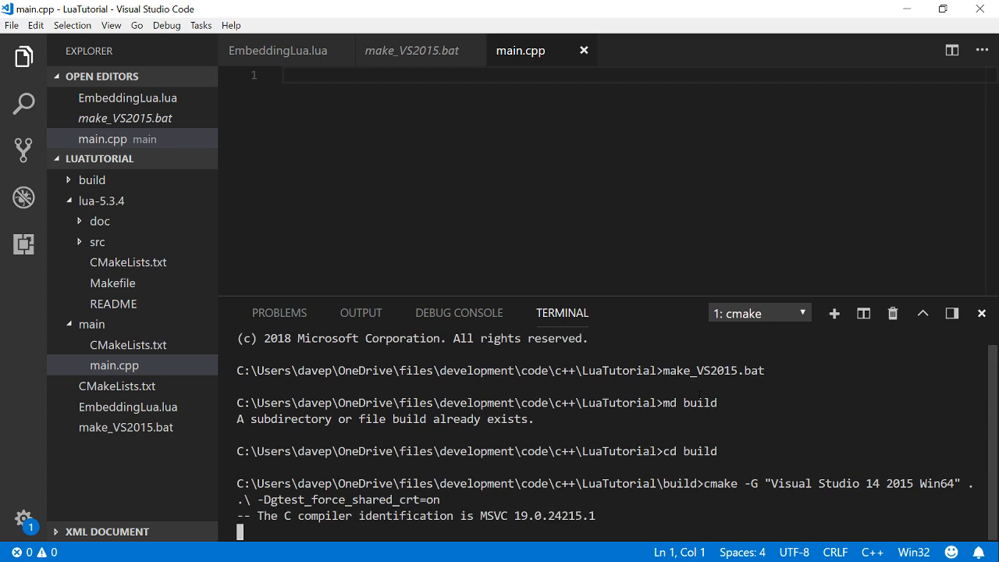
pyautogui.scroll(-3)
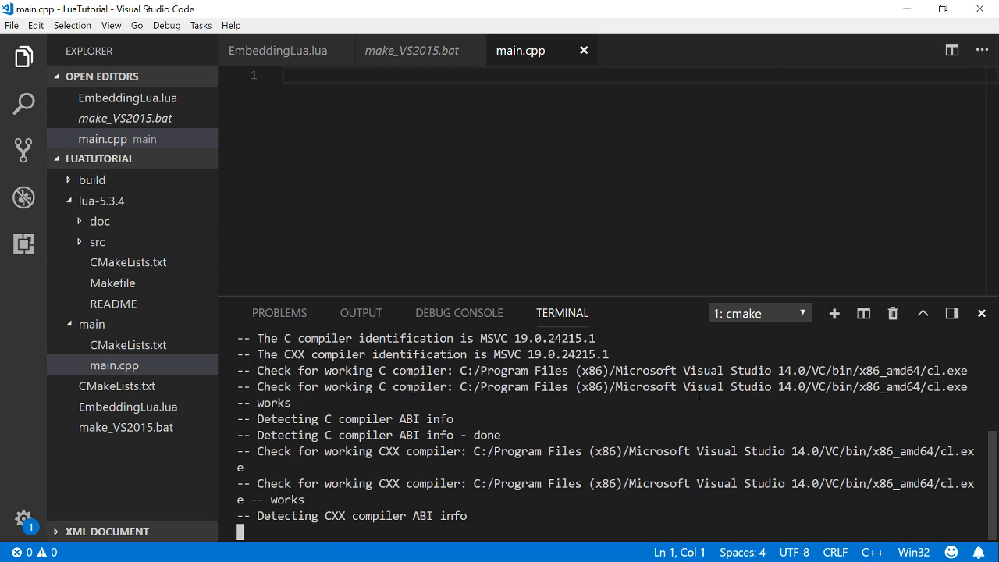
pyautogui.scroll(-3)
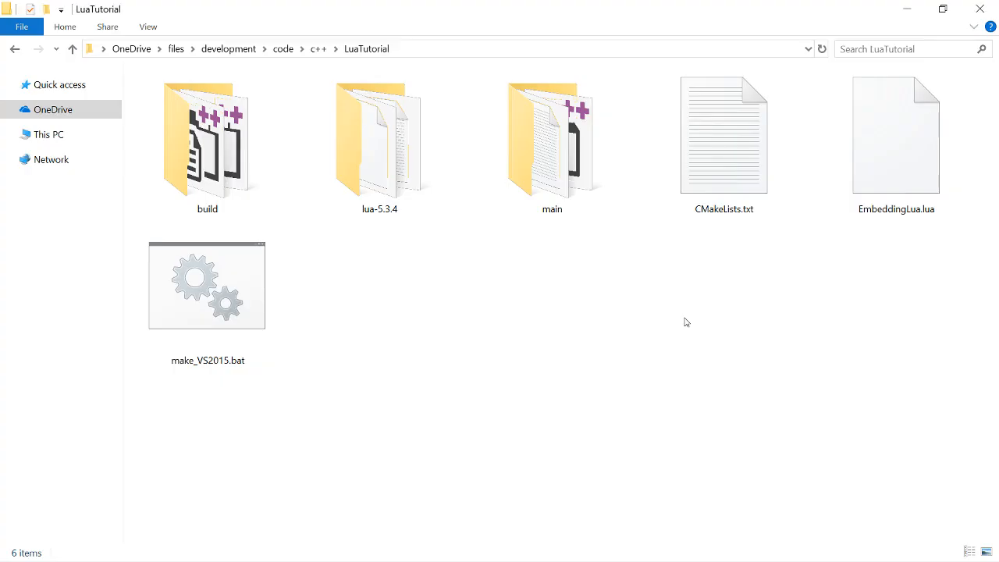
# - Enter the generated build folder and select EmbeddingLua.sln
pyautogui.click(207, 141)
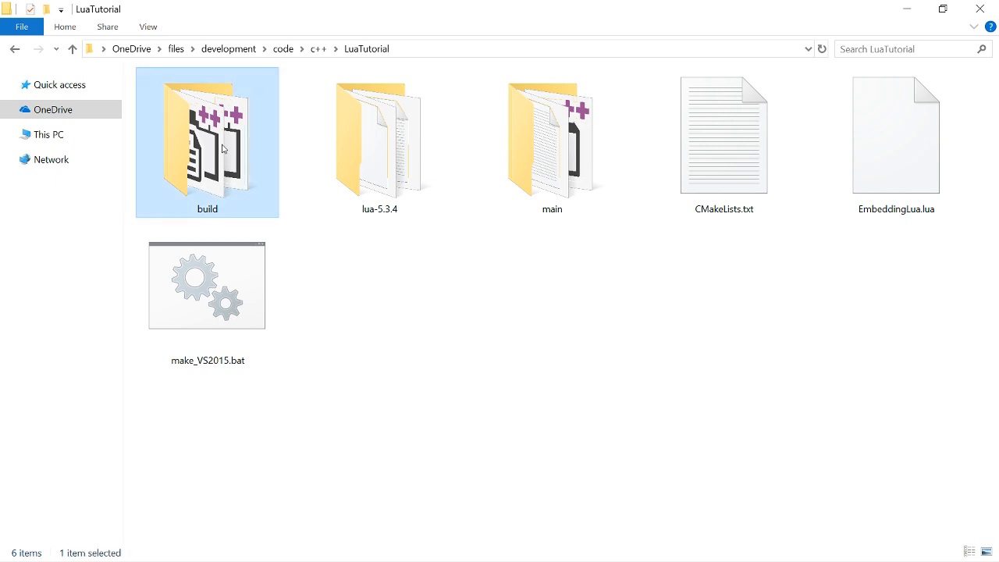
pyautogui.doubleClick(207, 143)
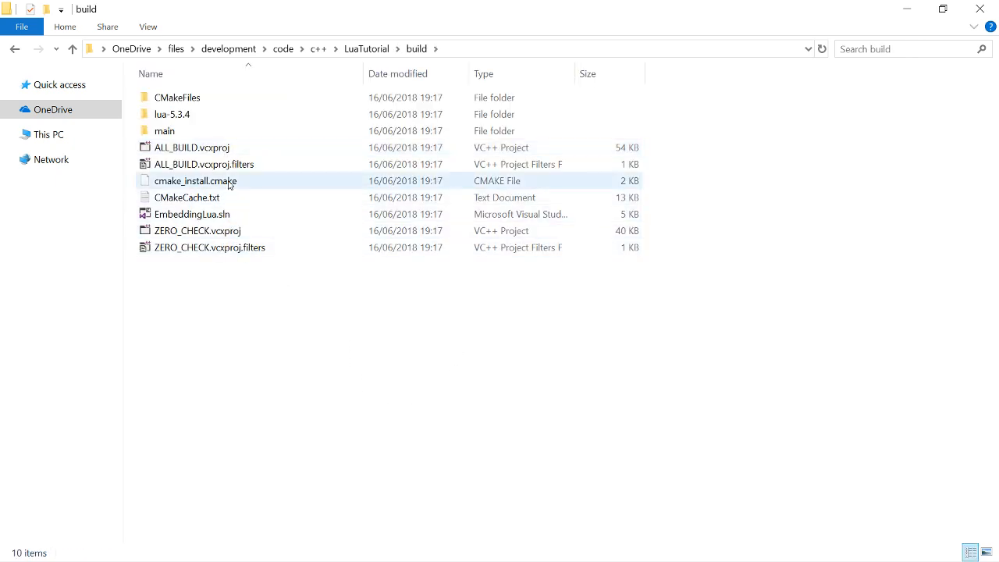
pyautogui.click(193, 214)
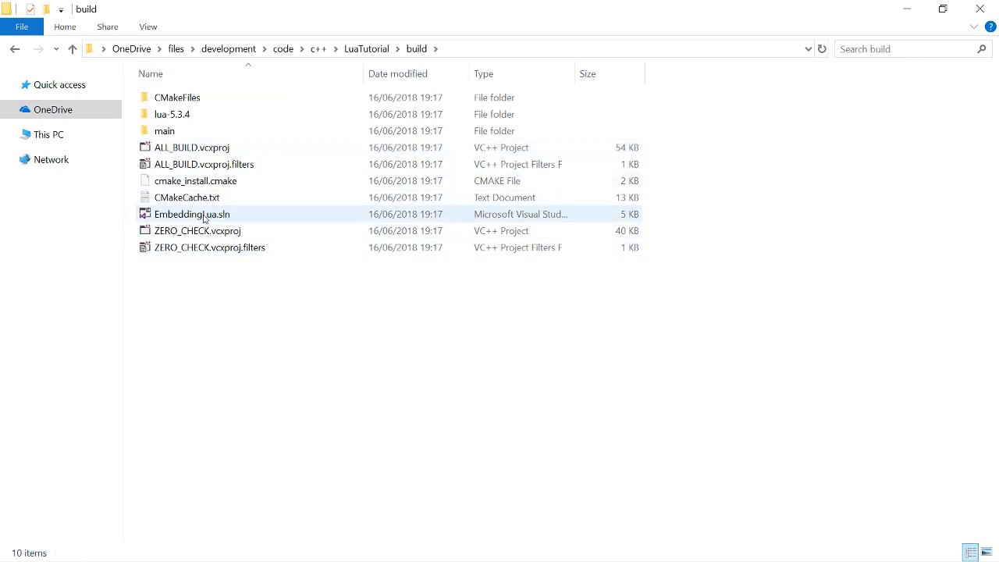
pyautogui.click(192, 214)
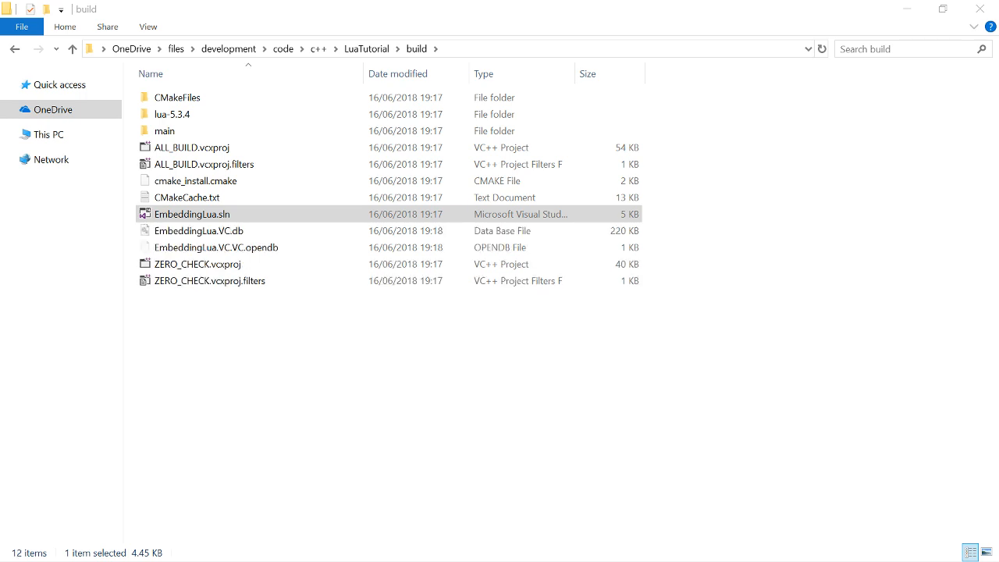
# - Load the EmbeddingLua solution and expand LuaTutorial > src in Solution Explorer
pyautogui.doubleClick(192, 214)
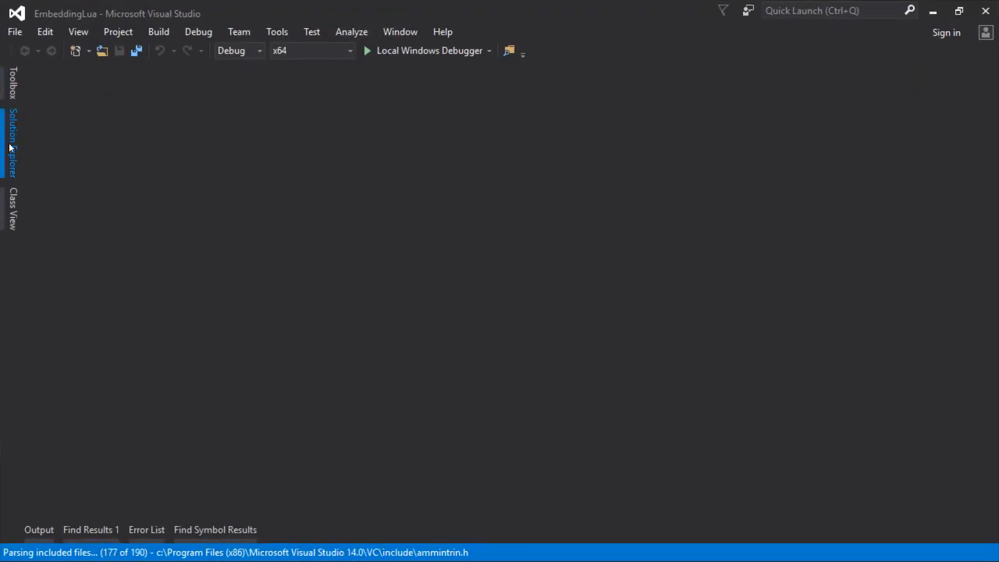
pyautogui.click(12, 140)
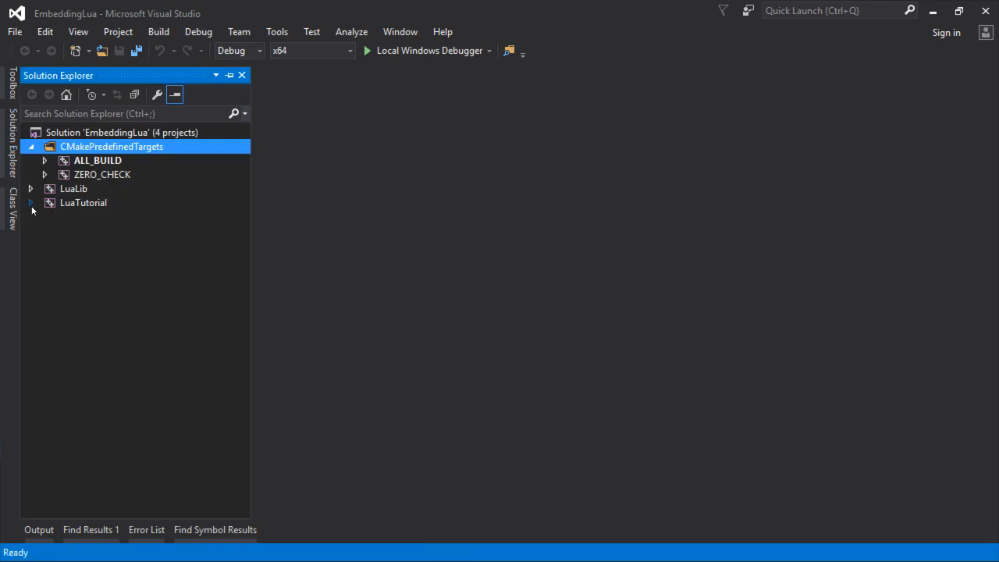
pyautogui.click(30, 203)
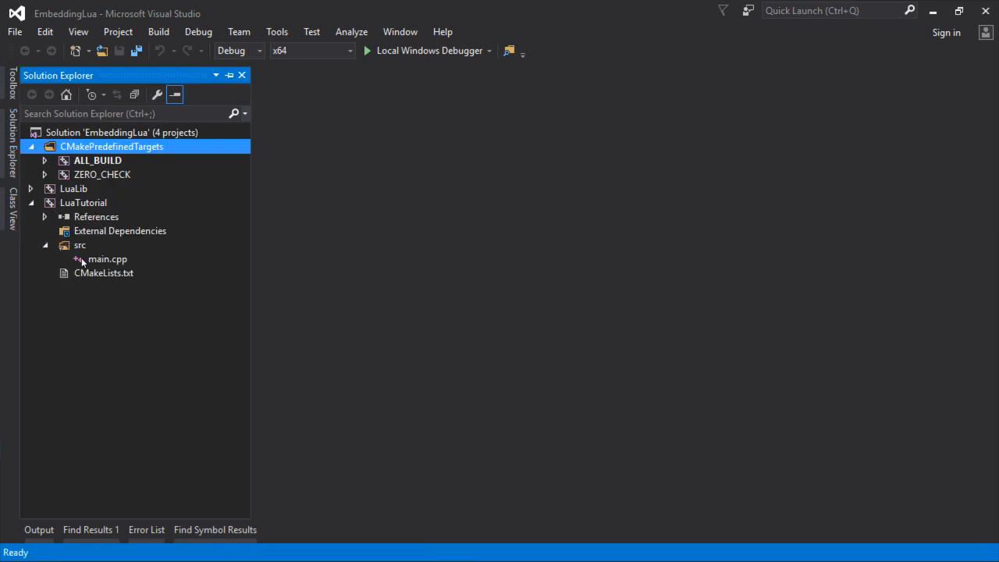
pyautogui.doubleClick(107, 258)
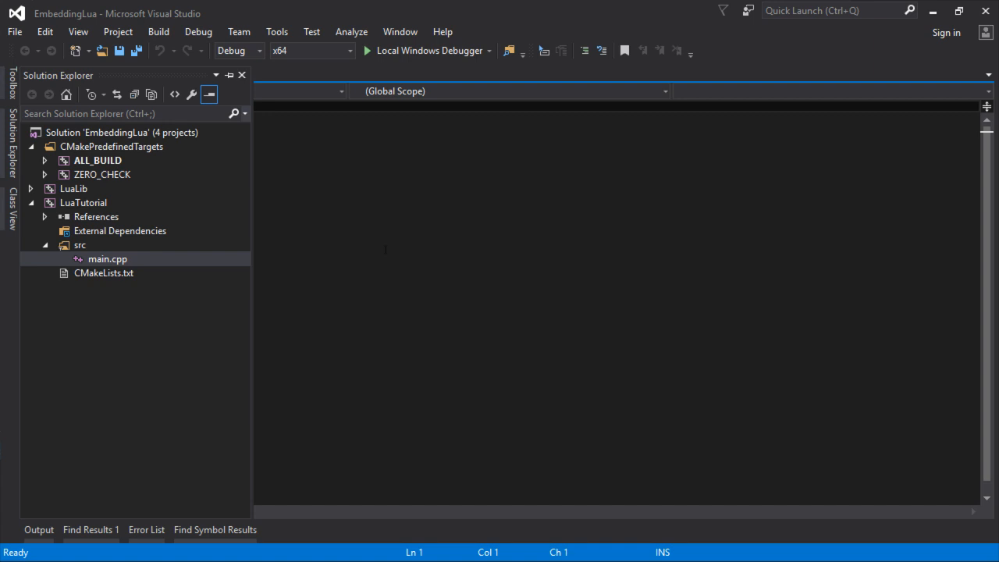
pyautogui.click(107, 259)
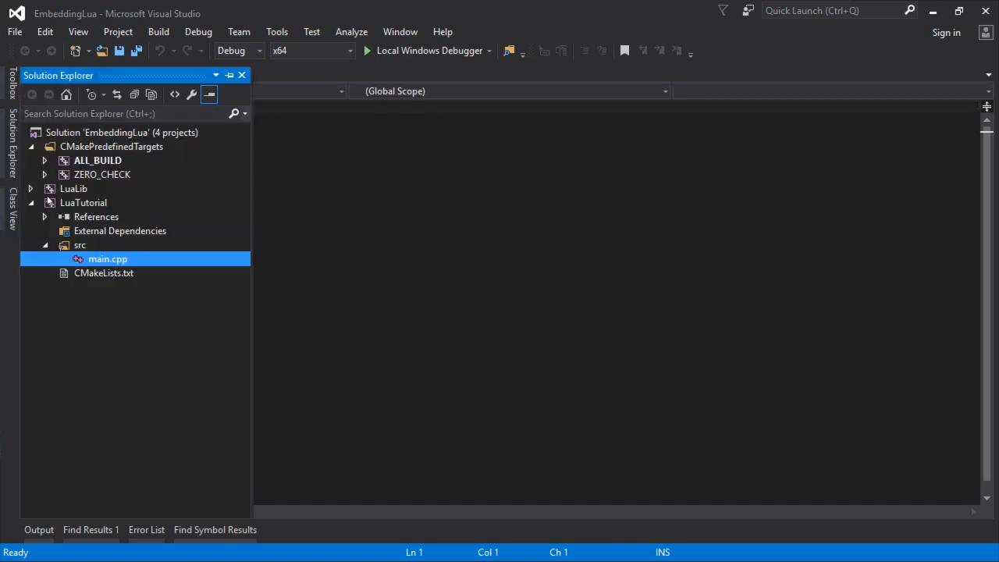
# - Glance at the LuaLib project files, then bring up LuaTutorial's empty main.cpp in the editor
pyautogui.click(31, 188)
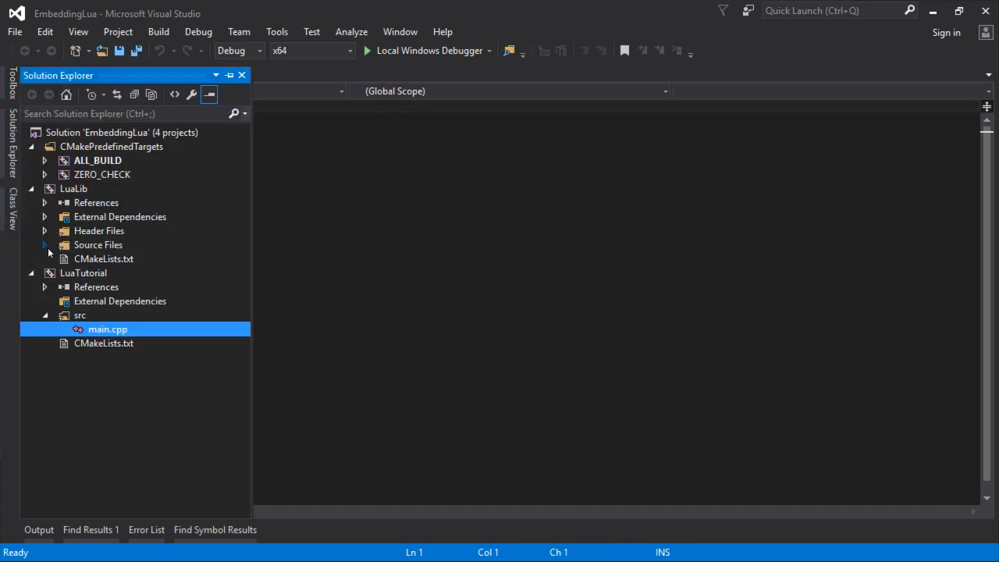
pyautogui.click(44, 244)
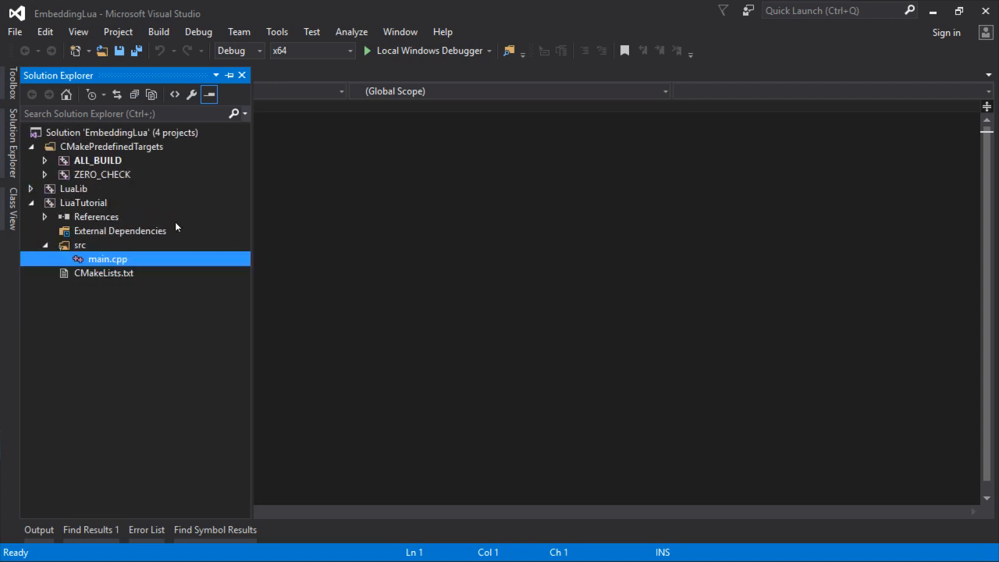
pyautogui.doubleClick(107, 259)
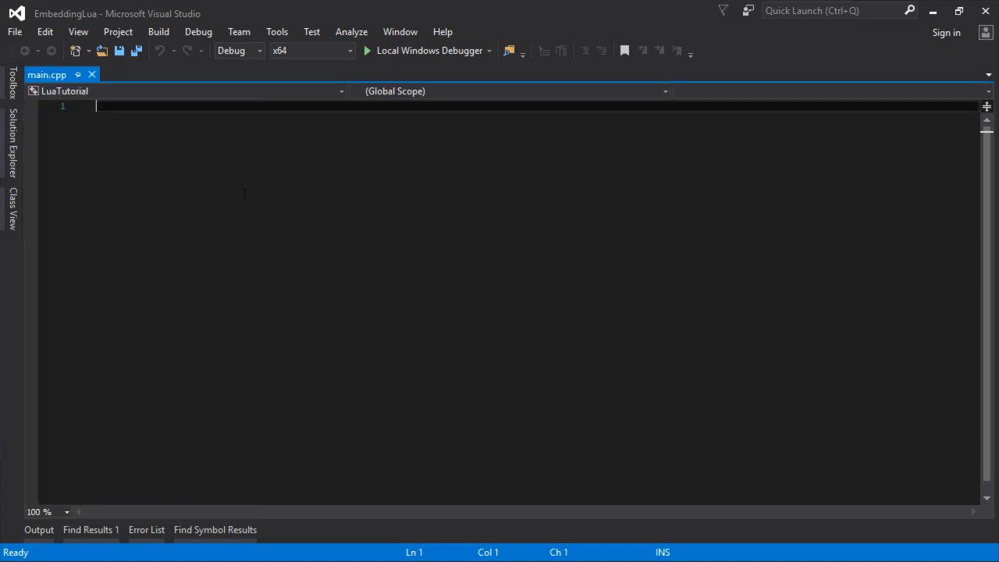